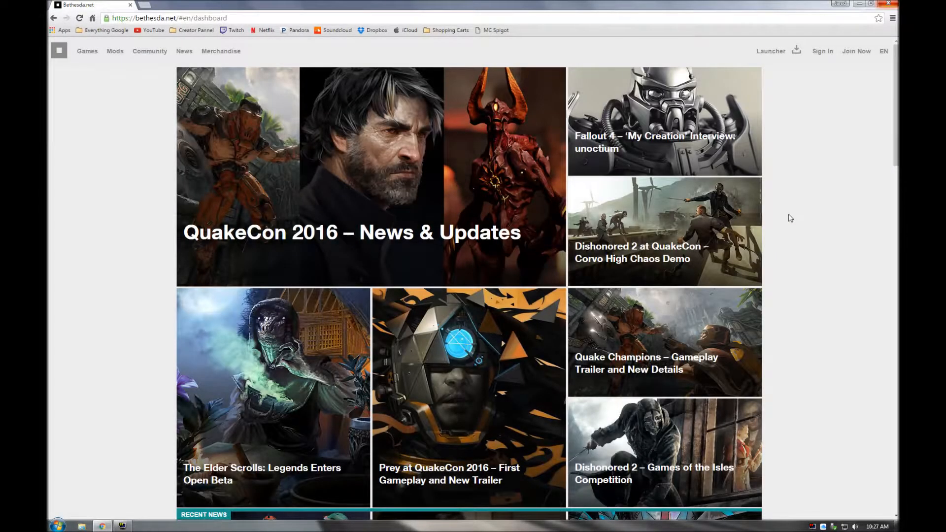
pyautogui.moveTo(116, 313)
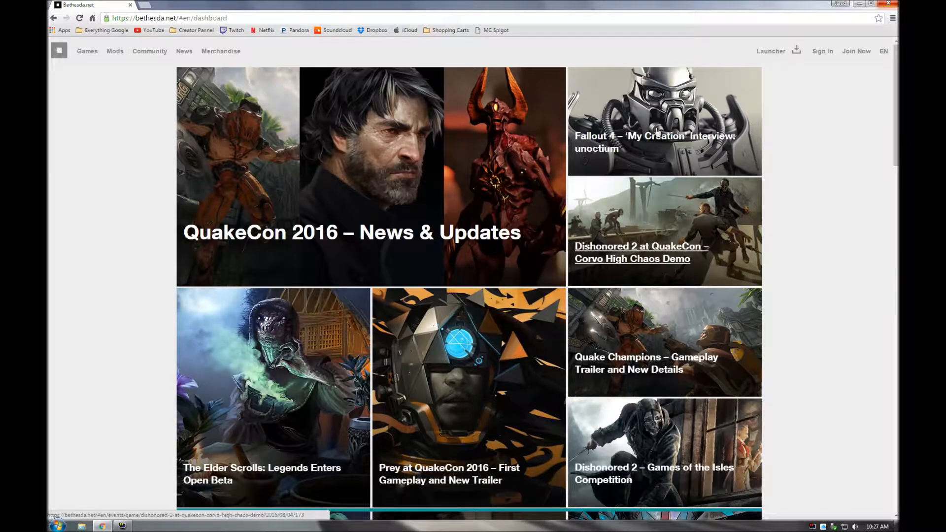
pyautogui.moveTo(791, 270)
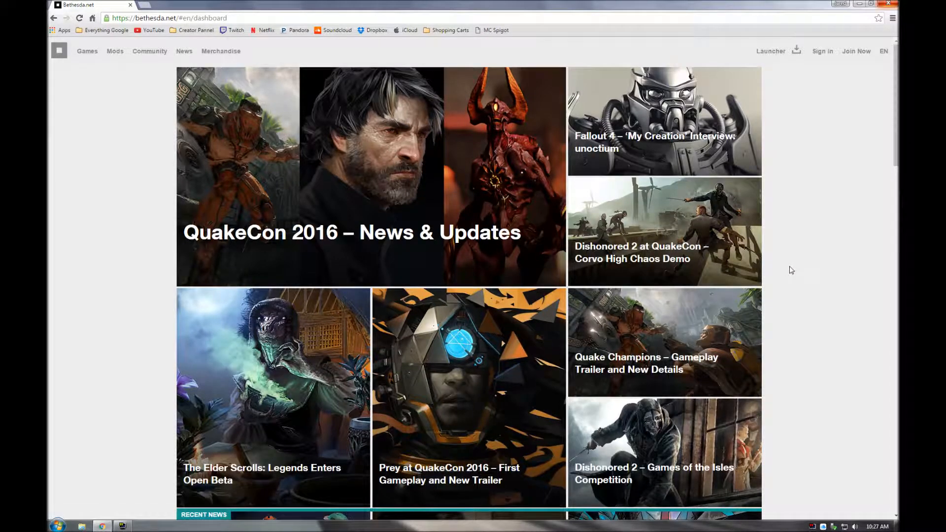
pyautogui.moveTo(825, 247)
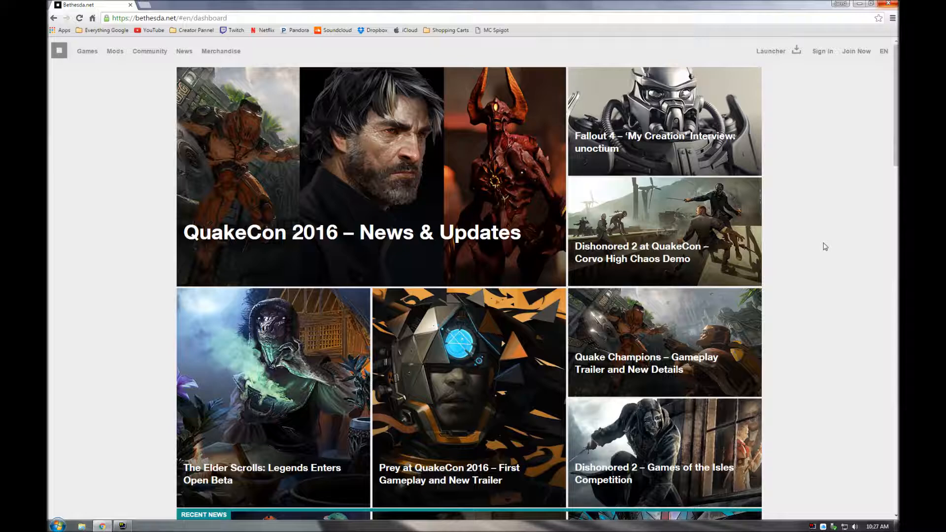
pyautogui.moveTo(787, 85)
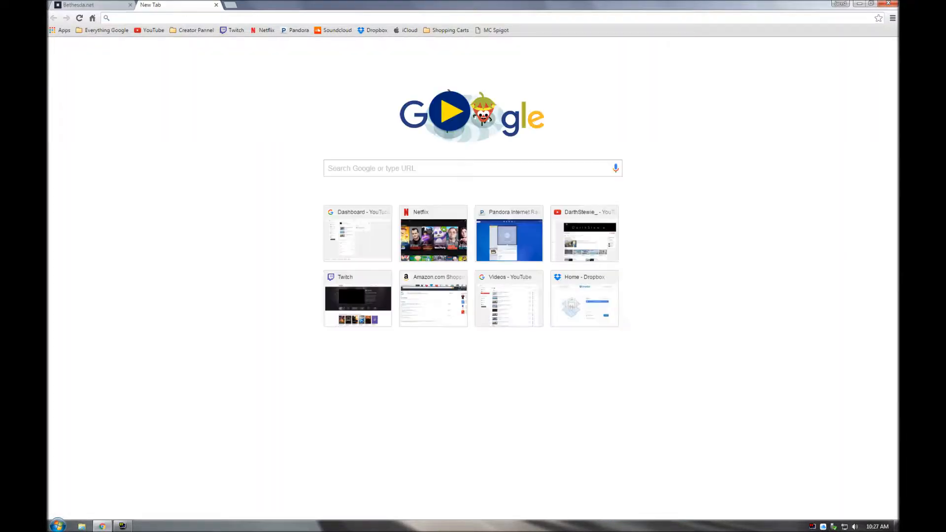
# Go to bethesda.net, close the duplicate tab and download the Launcher installer from the dashboard.
pyautogui.write('bethesda.net/#en/dashboard')
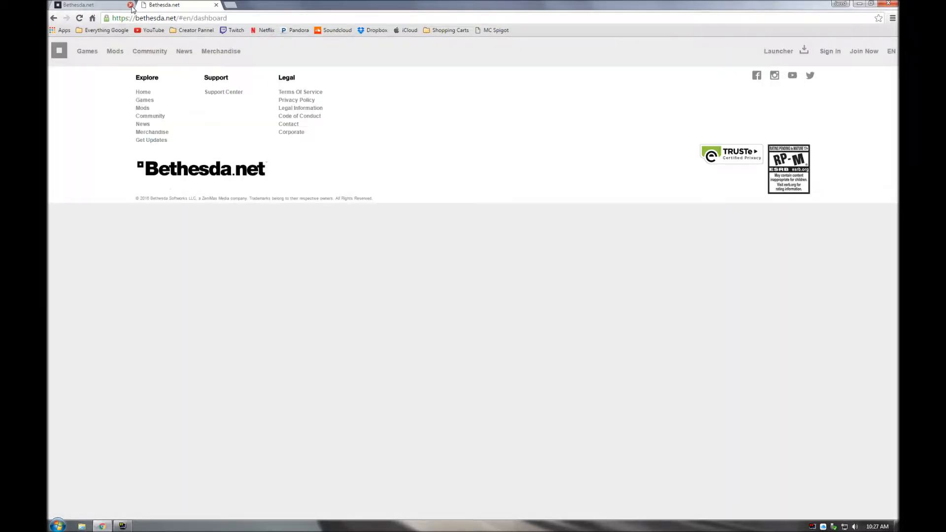
pyautogui.click(128, 5)
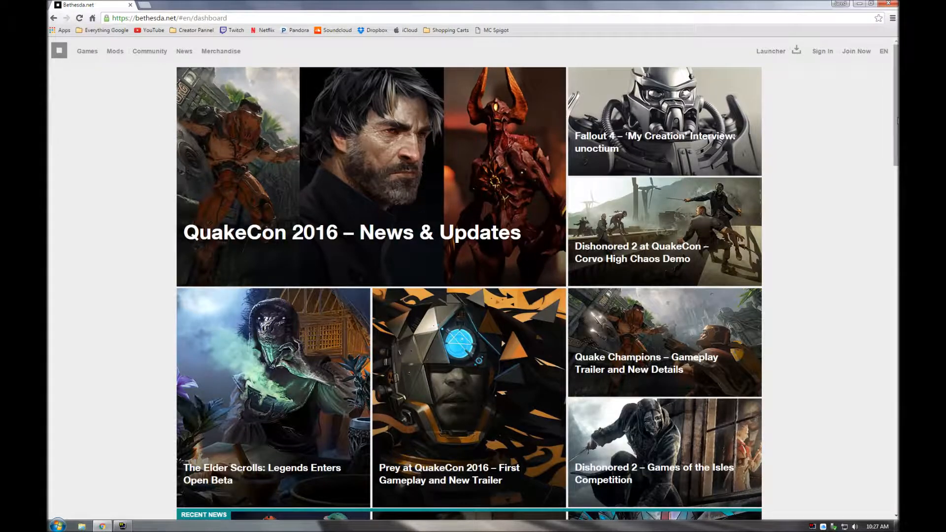
pyautogui.scroll(-3)
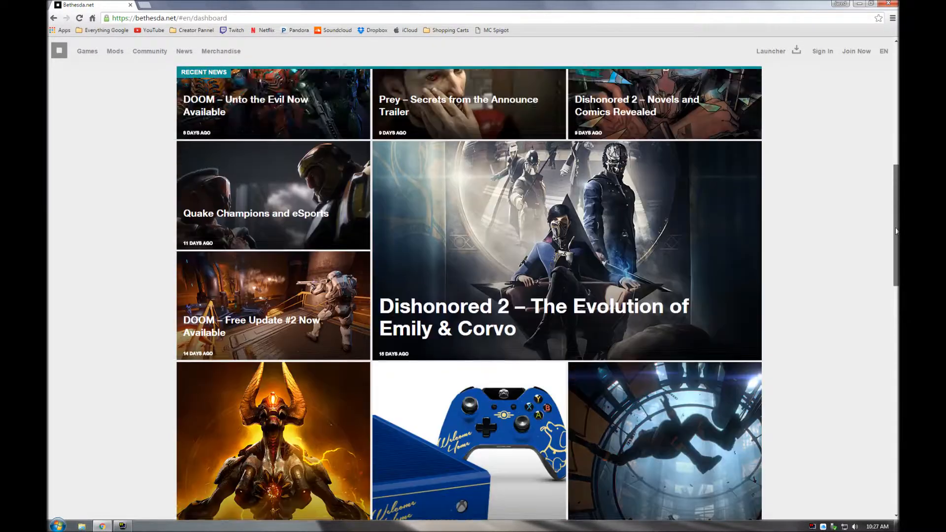
pyautogui.scroll(3)
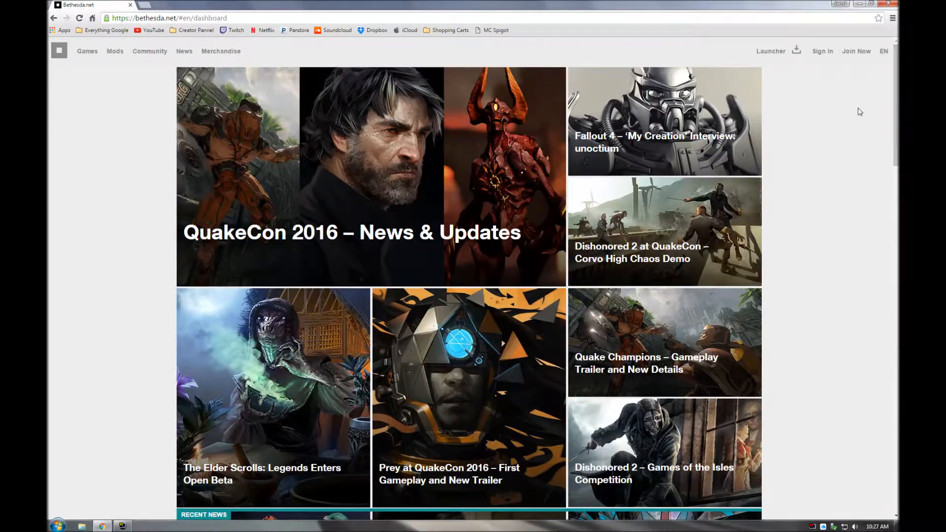
pyautogui.click(771, 50)
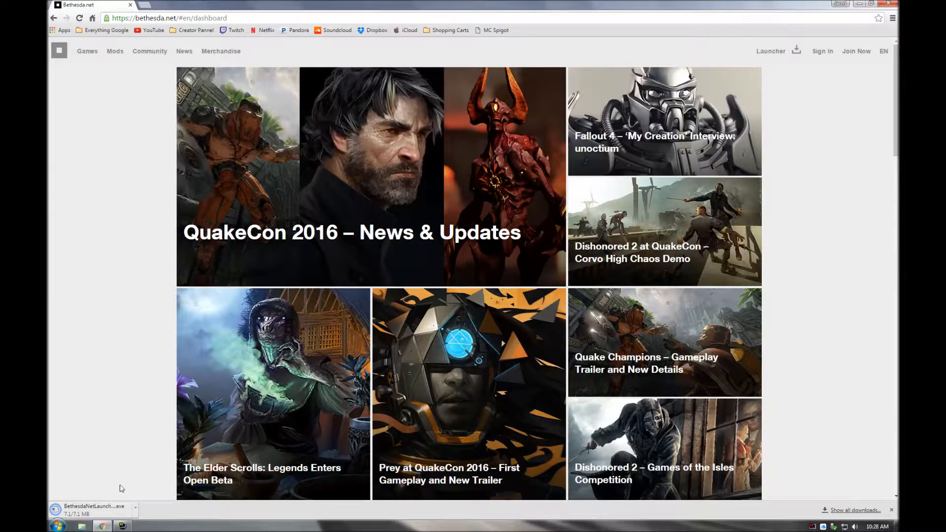
# Run BethesdaNetLauncher_Setup from the Start menu's Downloads folder.
pyautogui.click(57, 525)
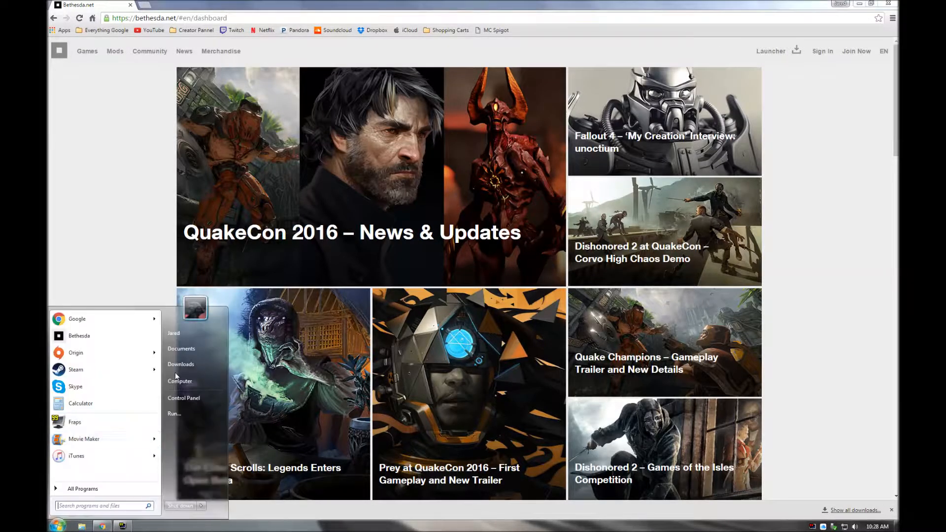
pyautogui.click(181, 364)
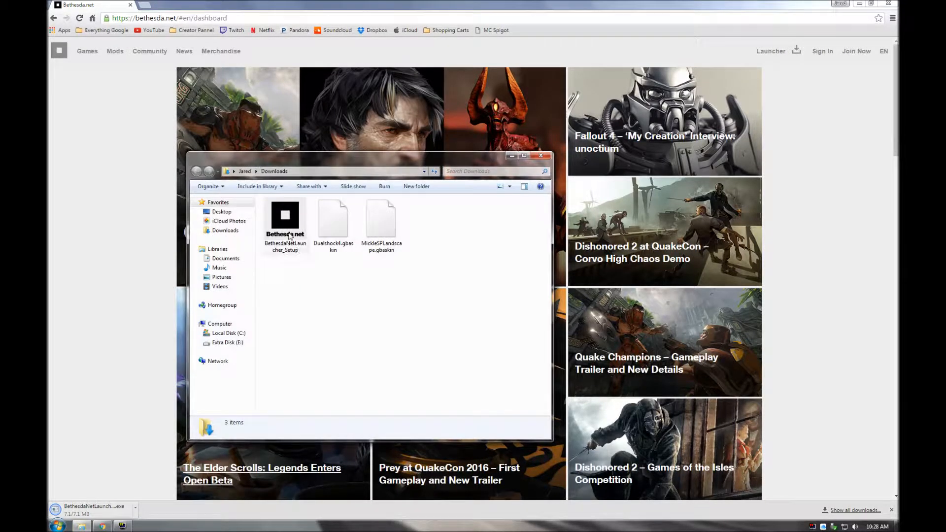
pyautogui.doubleClick(285, 215)
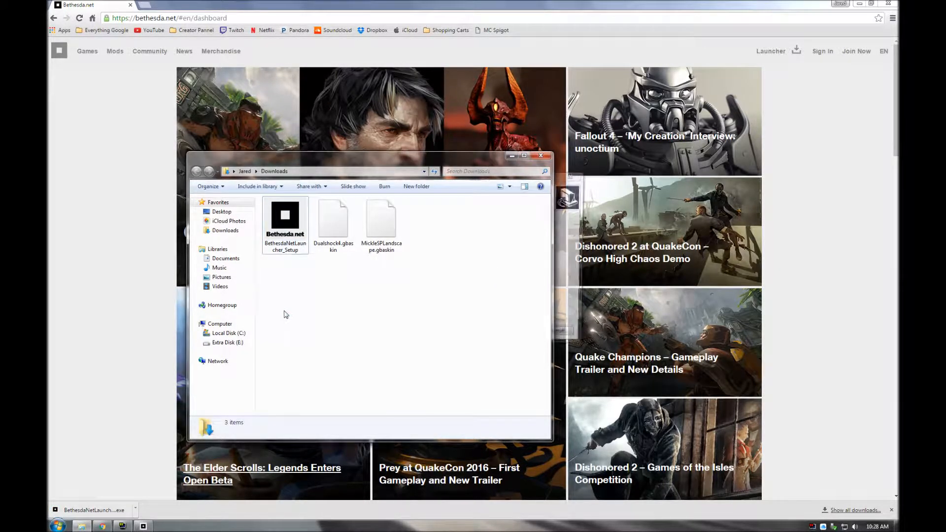
pyautogui.doubleClick(285, 216)
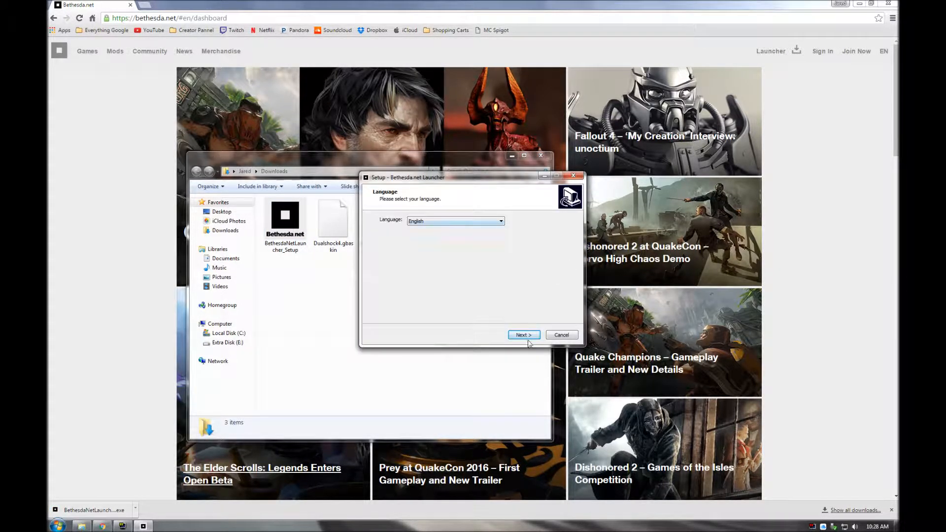
# Accept English as setup language, then cancel the setup and close the Downloads window.
pyautogui.click(523, 335)
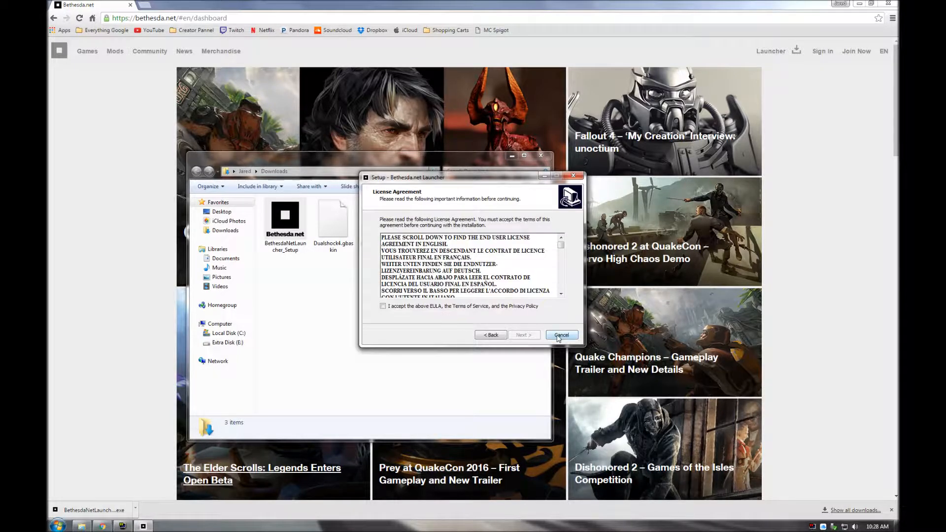
pyautogui.click(561, 335)
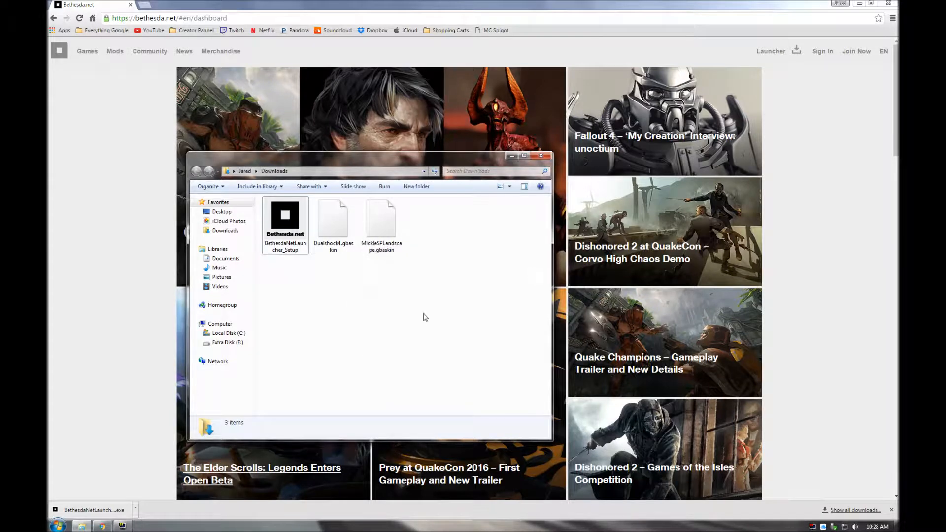
pyautogui.click(540, 156)
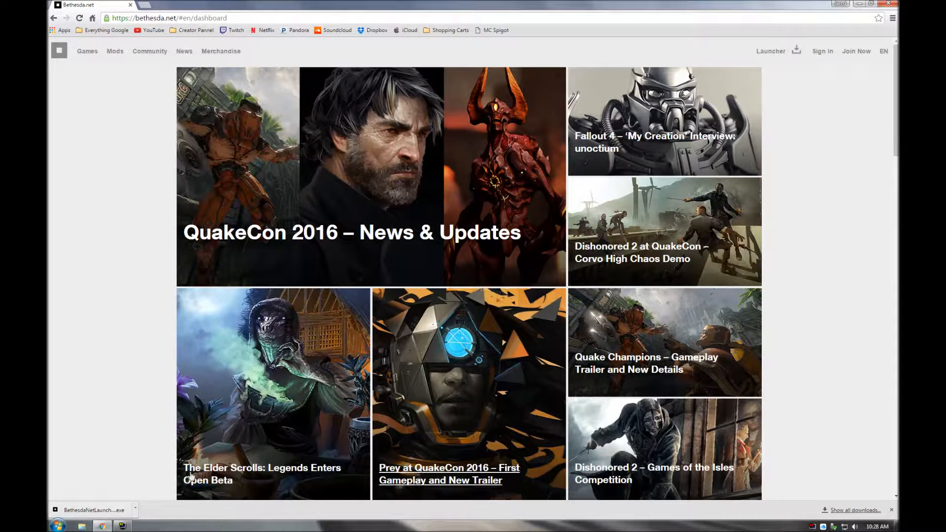
# Show the desktop and start the Bethesda.net Launcher from its shortcut.
pyautogui.click(867, 3)
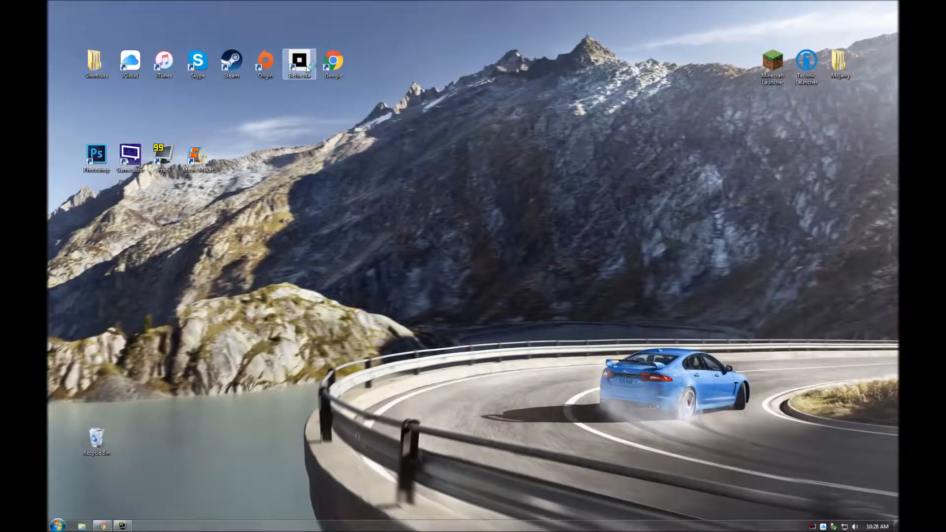
pyautogui.moveTo(298, 63)
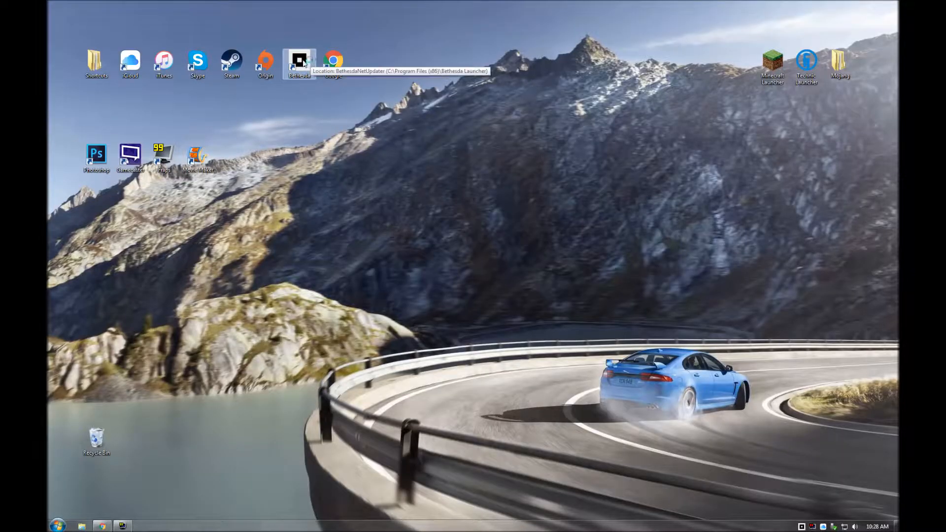
pyautogui.moveTo(248, 404)
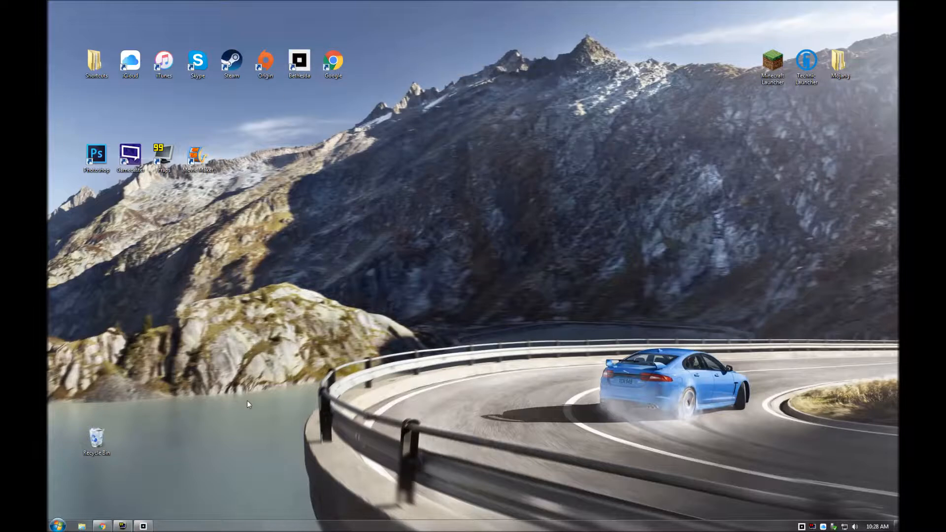
pyautogui.doubleClick(298, 63)
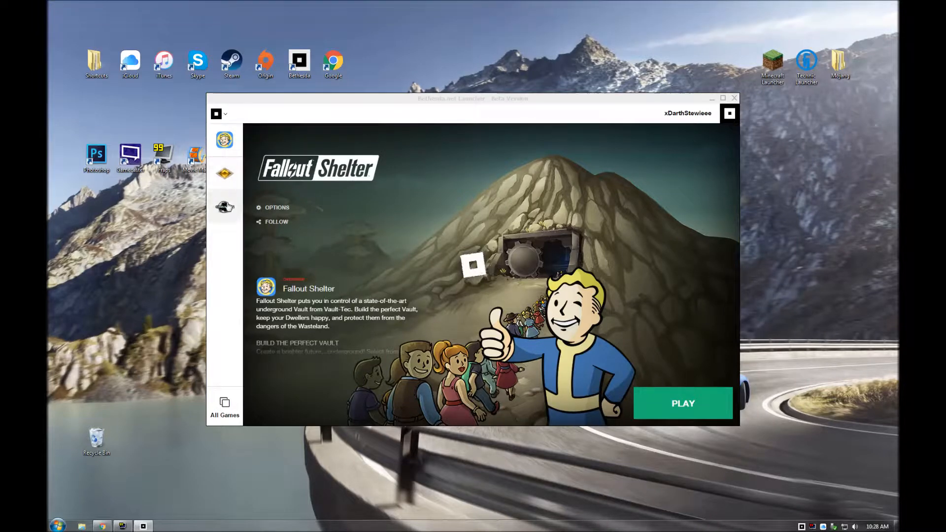
# Visit The Elder Scrolls: Legends page from the sidebar, then return to Fallout Shelter.
pyautogui.click(224, 174)
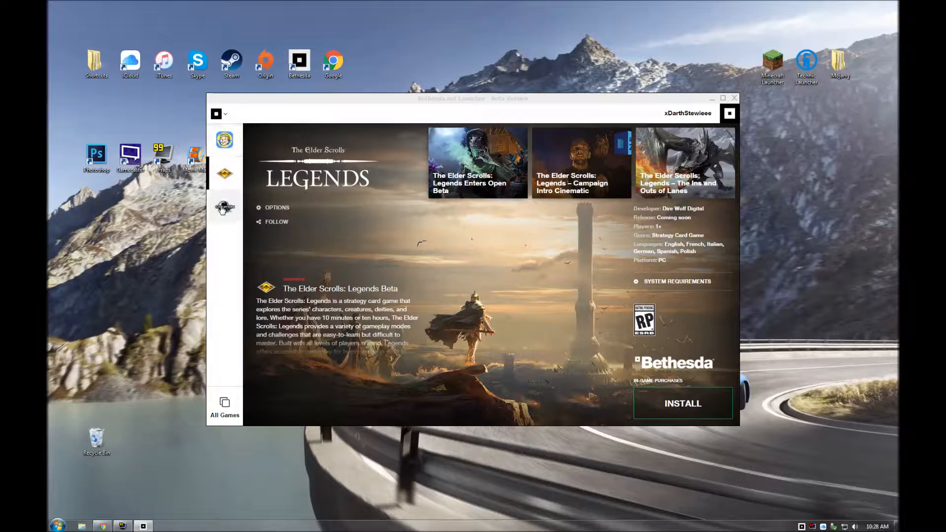
pyautogui.click(225, 173)
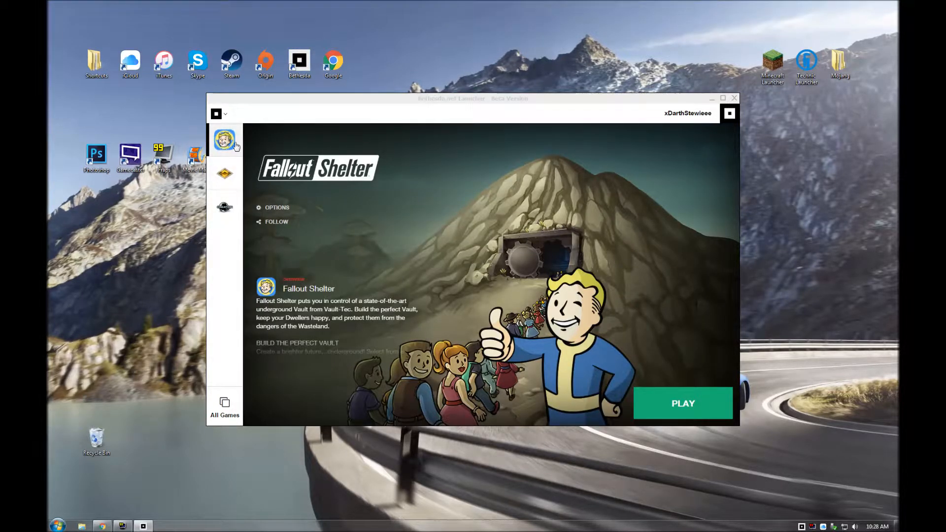
pyautogui.moveTo(225, 173)
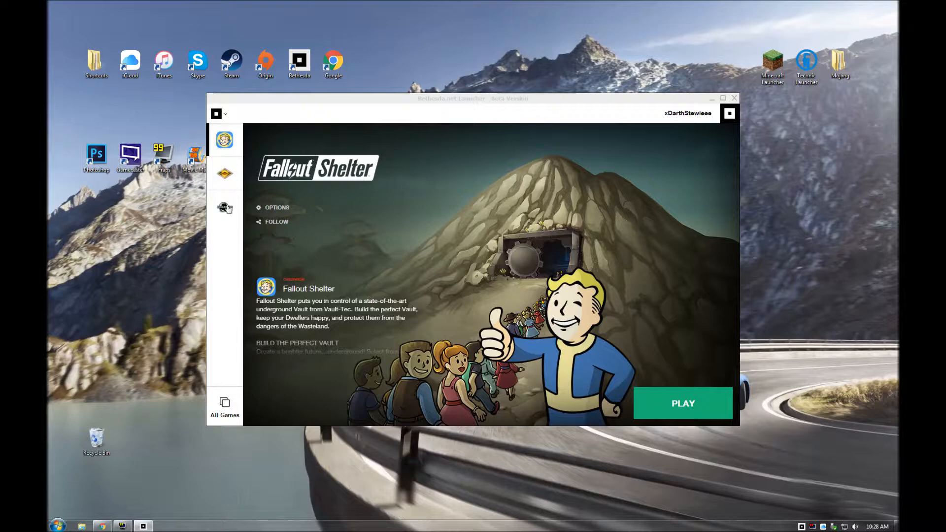
pyautogui.click(224, 207)
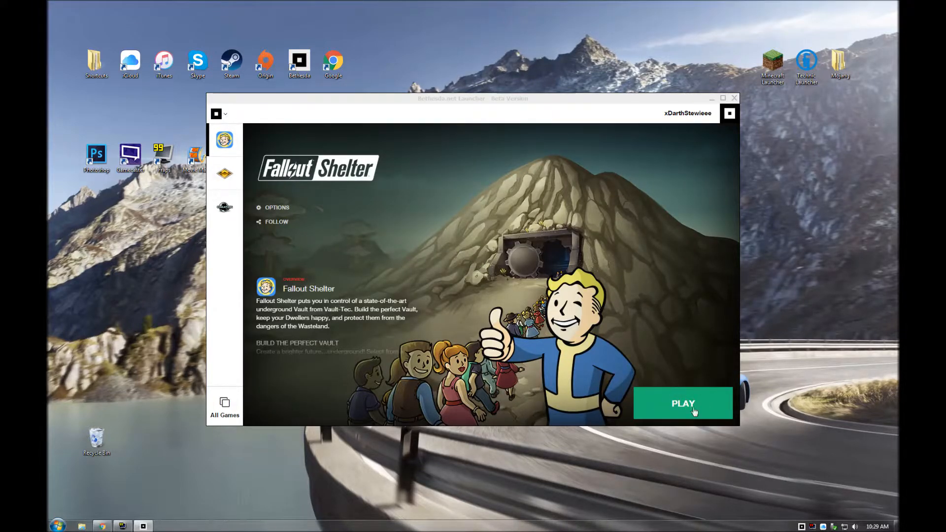
# Launch Fallout Shelter with the green PLAY button.
pyautogui.click(682, 404)
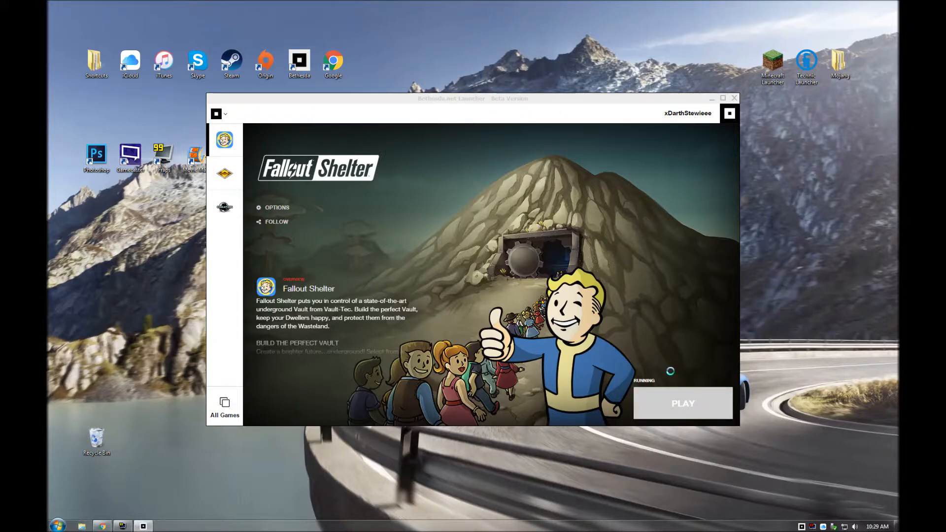
pyautogui.click(682, 403)
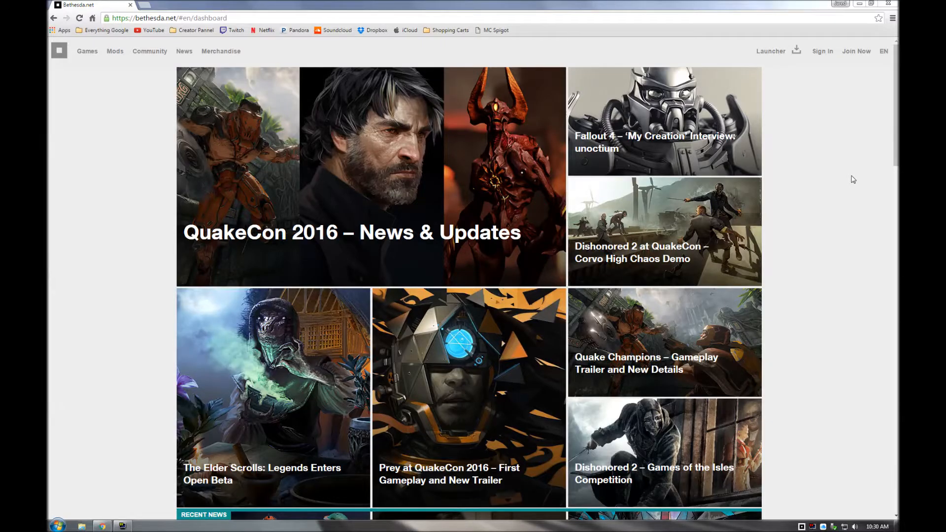
pyautogui.moveTo(775, 54)
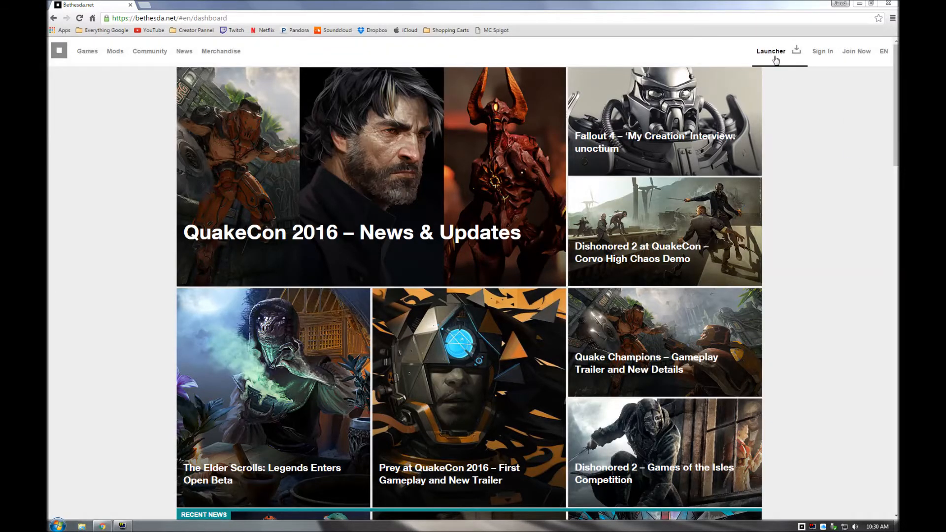
pyautogui.moveTo(50, 181)
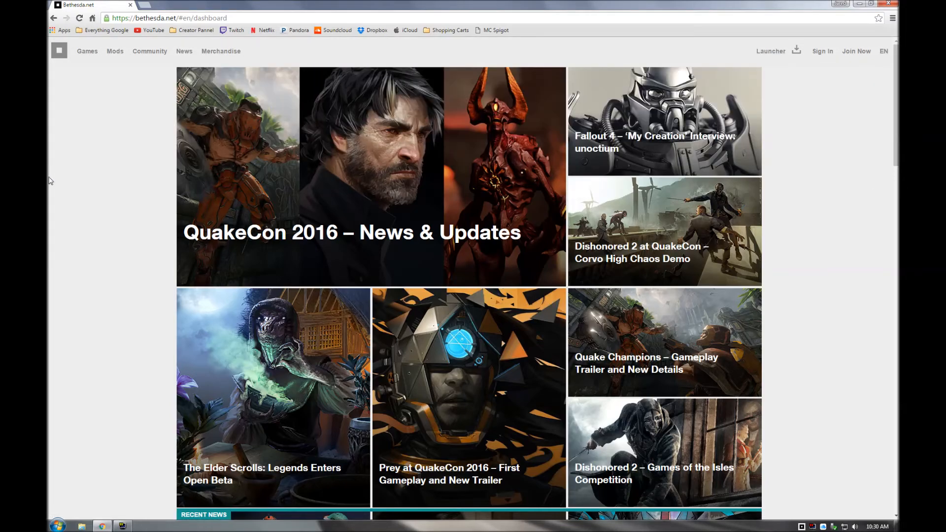
pyautogui.moveTo(109, 504)
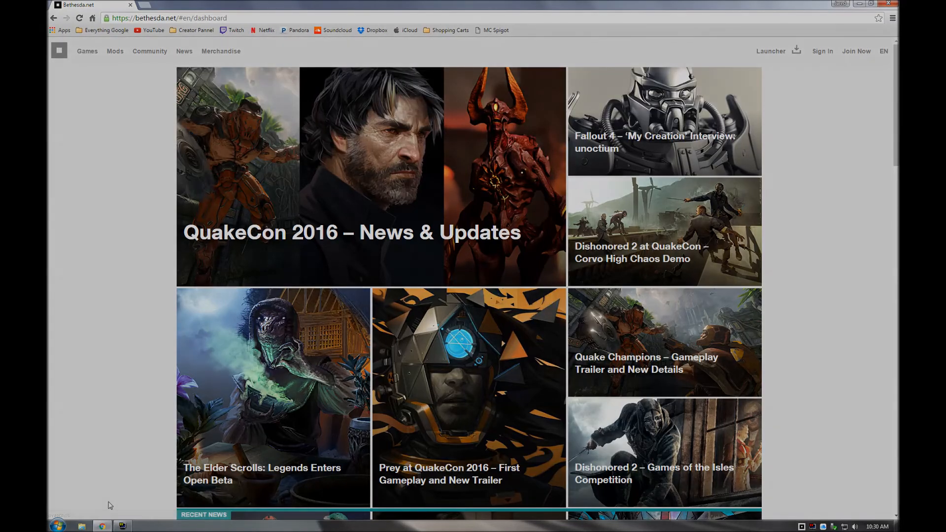